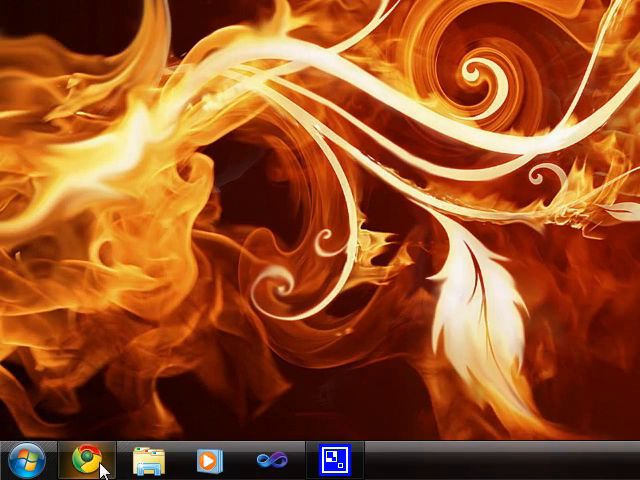
Step: Open Chrome and follow the adf.ly link in 'The first build is ready!' post
{"action": "left_click", "coordinate": [96, 461]}
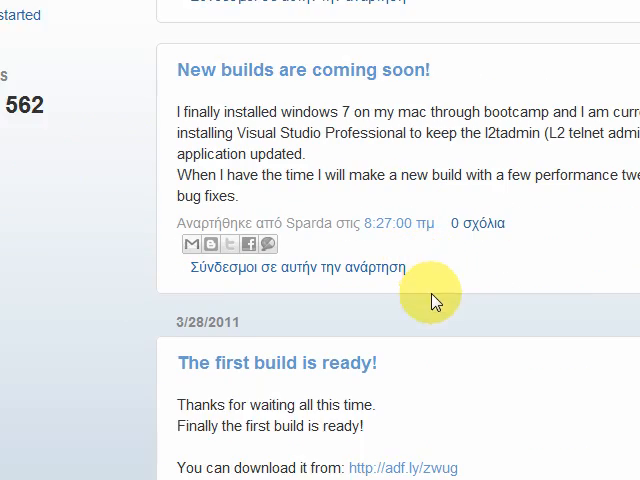
{"action": "scroll", "scroll_direction": "down", "scroll_amount": 3}
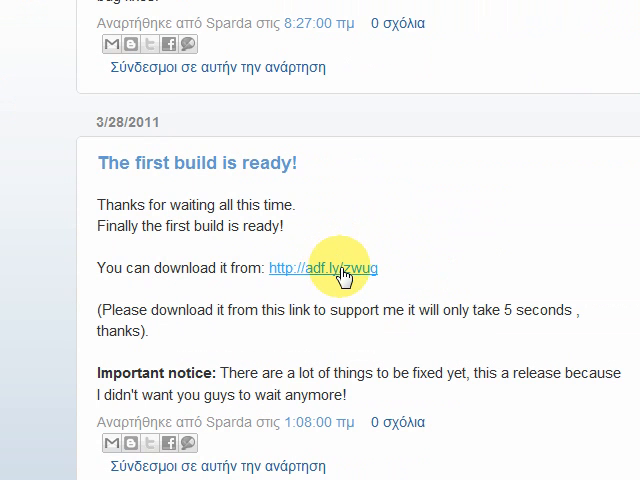
{"action": "left_click", "coordinate": [324, 268]}
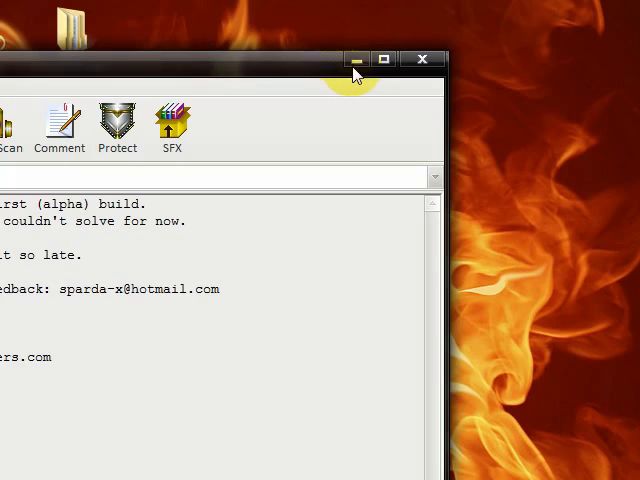
Step: Minimize the archive, open L2J_Test_server then gameserver, and select L2JConfig
{"action": "left_click", "coordinate": [355, 59]}
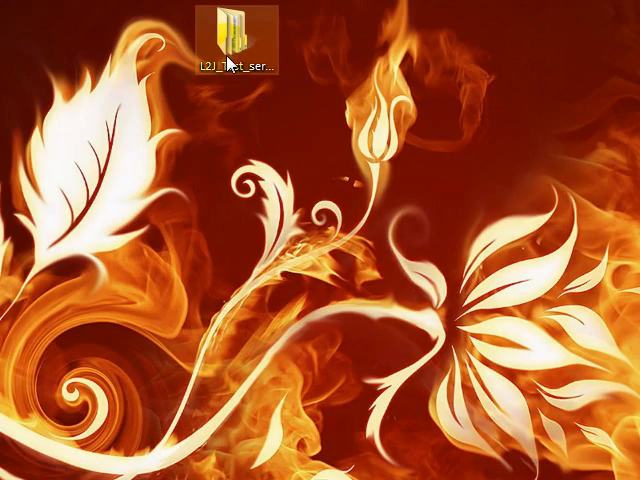
{"action": "double_click", "coordinate": [232, 30]}
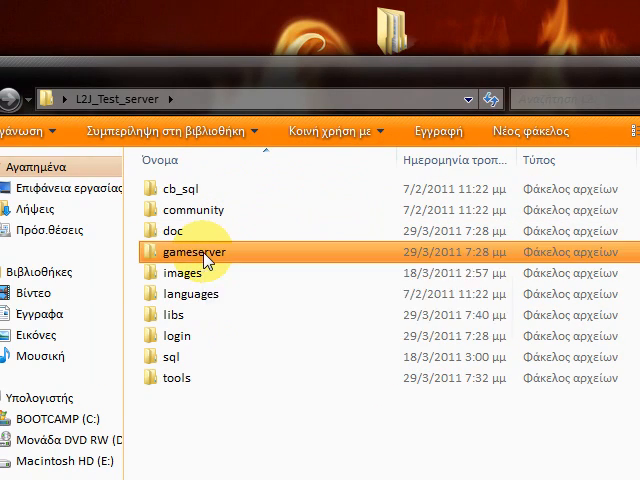
{"action": "double_click", "coordinate": [194, 251]}
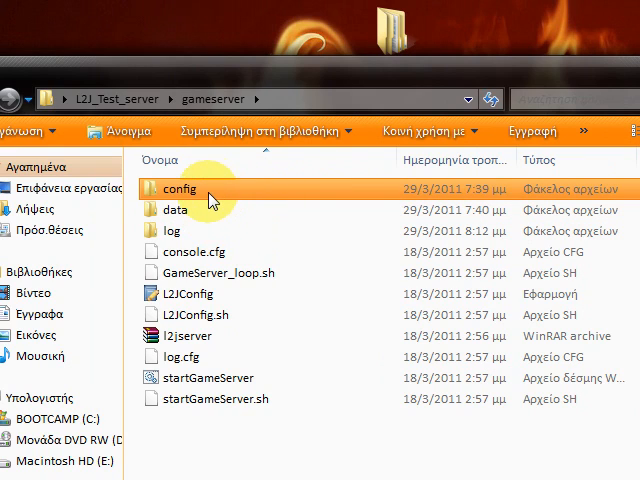
{"action": "left_click", "coordinate": [185, 294]}
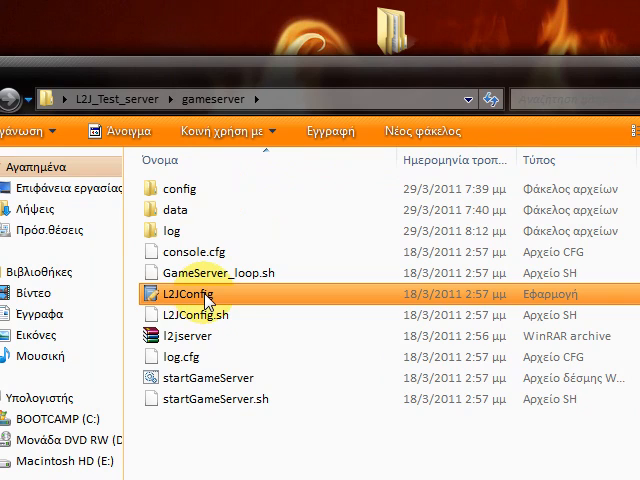
{"action": "mouse_move", "coordinate": [205, 295]}
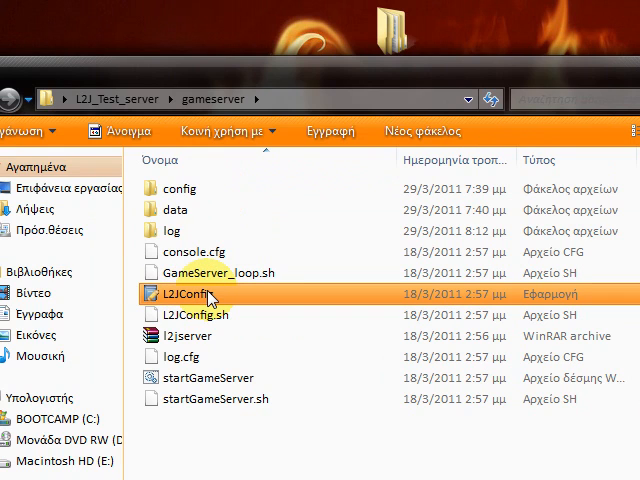
Step: In L2JConfig's telnet settings, enter Status Port 6555 and append 0.0.0.0 to the host list
{"action": "double_click", "coordinate": [185, 293]}
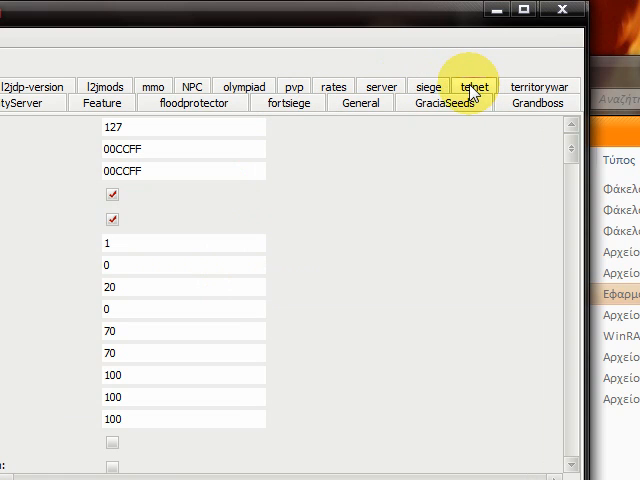
{"action": "left_click", "coordinate": [473, 86]}
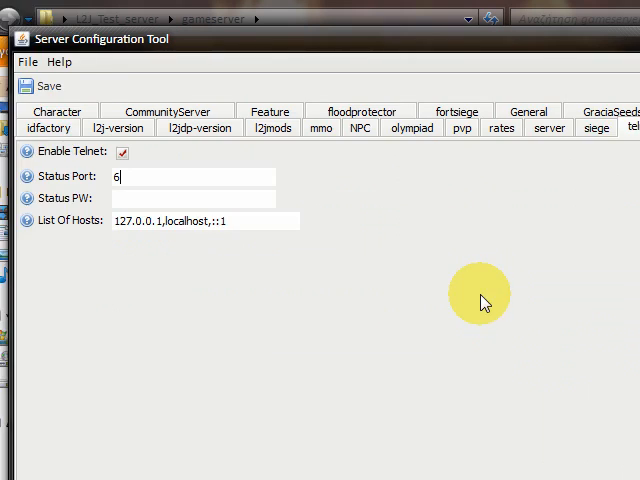
{"action": "type", "text": "555"}
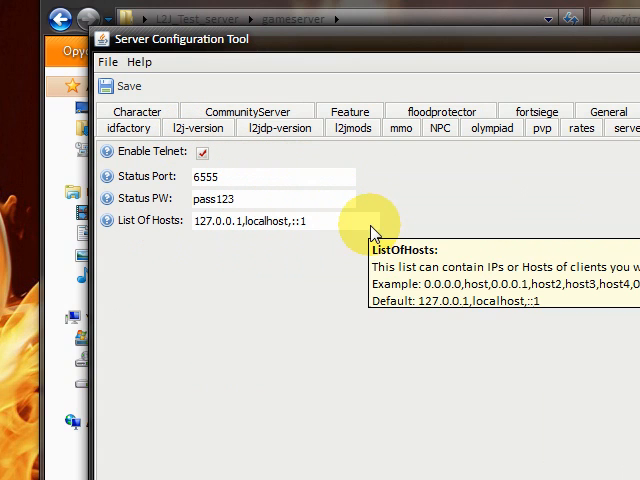
{"action": "mouse_move", "coordinate": [260, 198]}
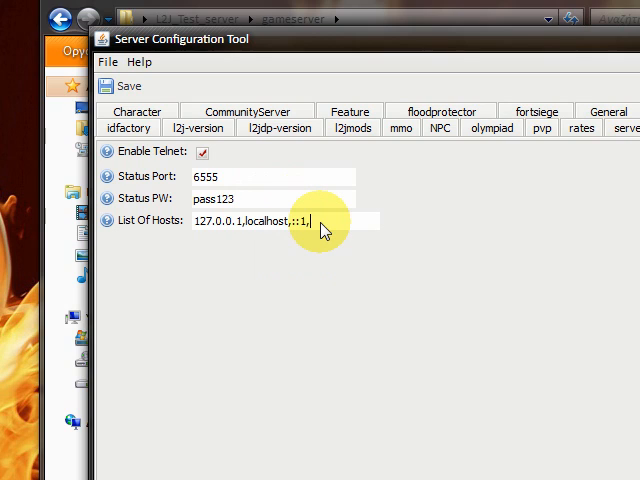
{"action": "type", "text": "0.0.0."}
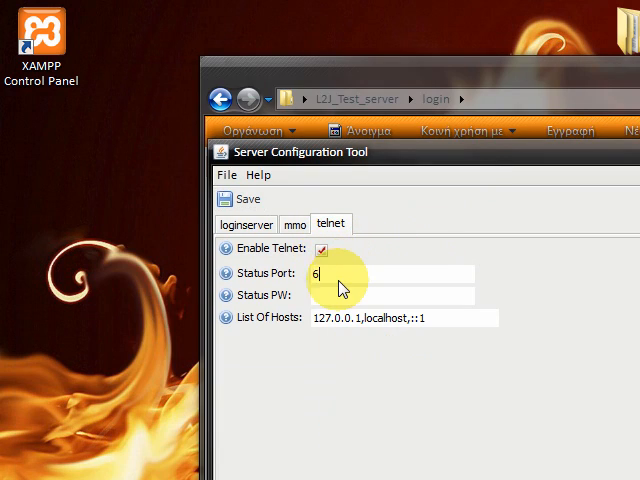
{"action": "type", "text": "555"}
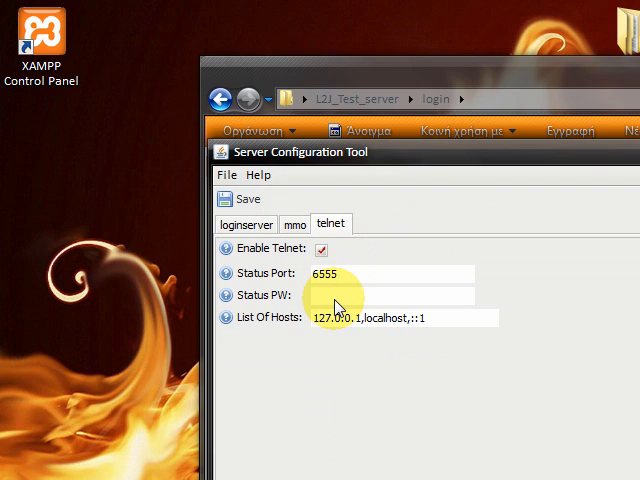
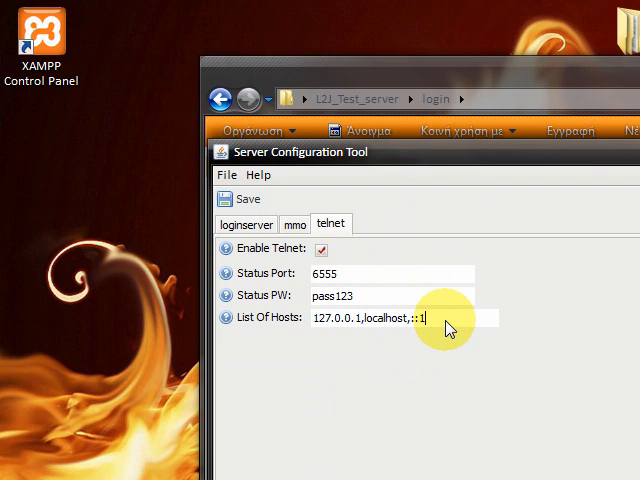
{"action": "type", "text": "0.0.0.0"}
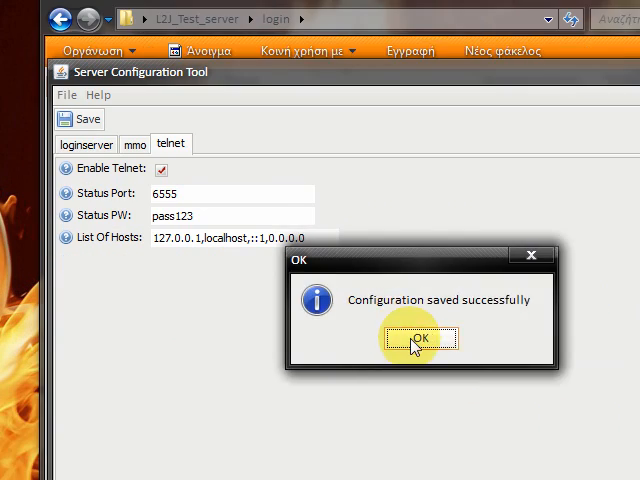
{"action": "left_click", "coordinate": [415, 338]}
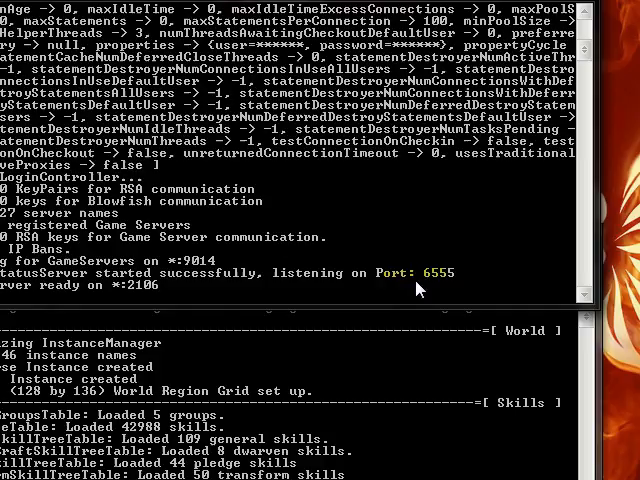
Step: Scroll the server console to confirm the Telnet StatusServer listens on port 6555
{"action": "scroll", "scroll_direction": "down", "scroll_amount": 3}
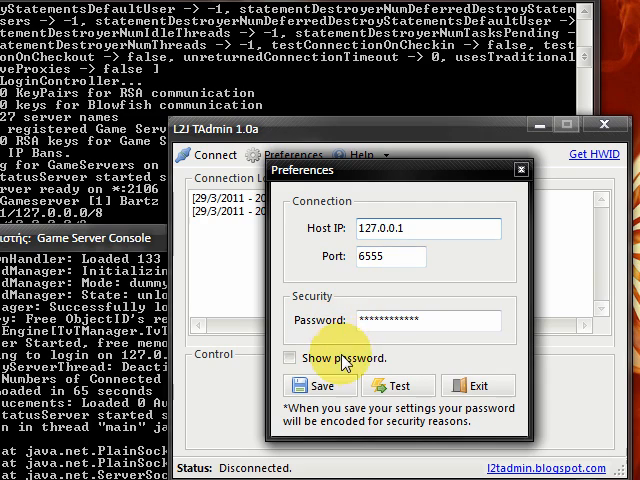
{"action": "left_click", "coordinate": [289, 358]}
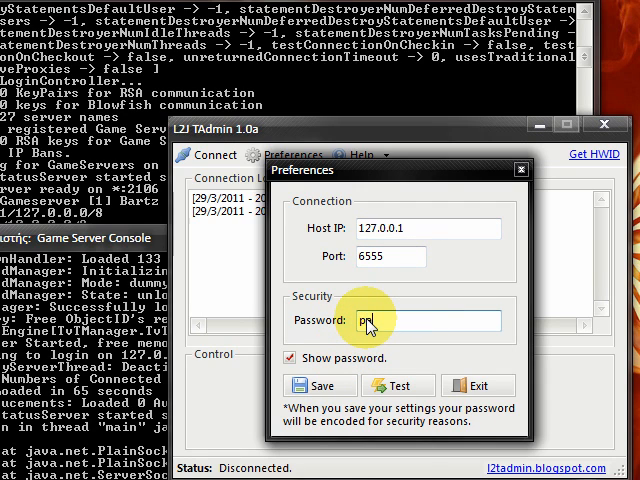
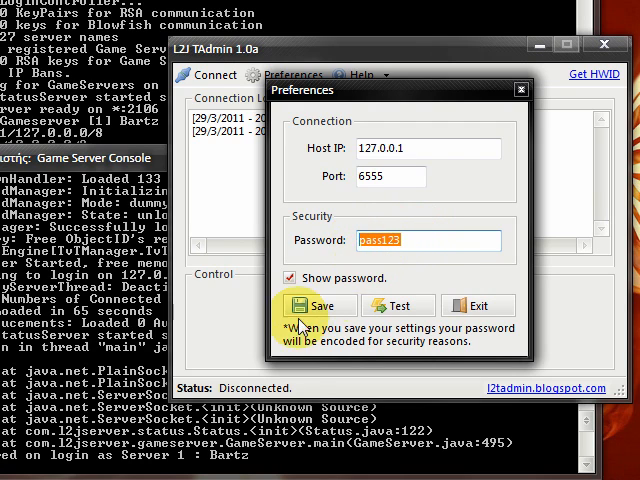
{"action": "left_click", "coordinate": [318, 305]}
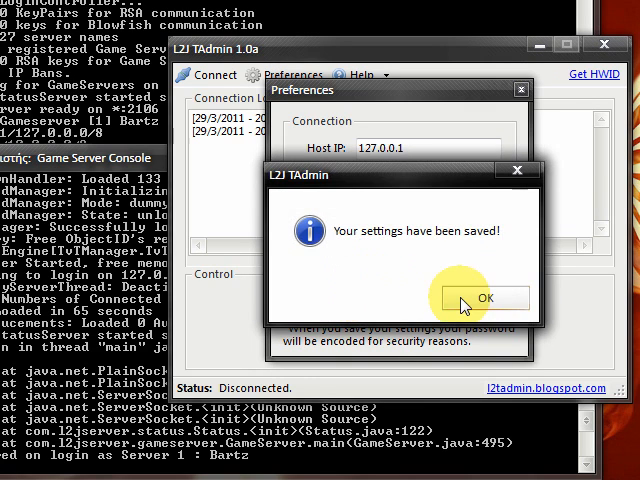
{"action": "left_click", "coordinate": [485, 298]}
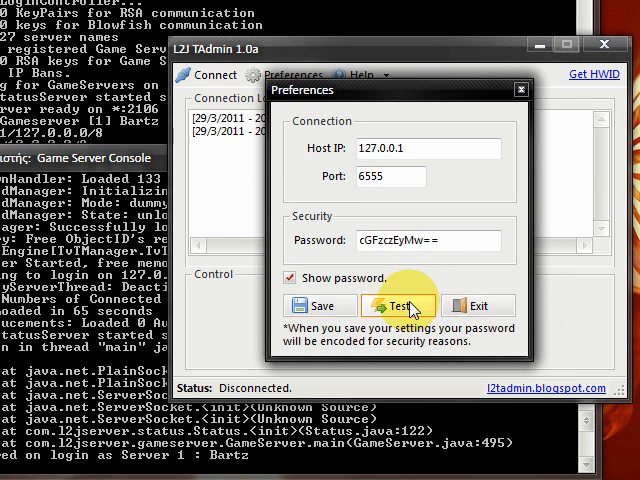
Step: Connect L2J TAdmin to the server using the saved telnet settings
{"action": "left_click", "coordinate": [396, 305]}
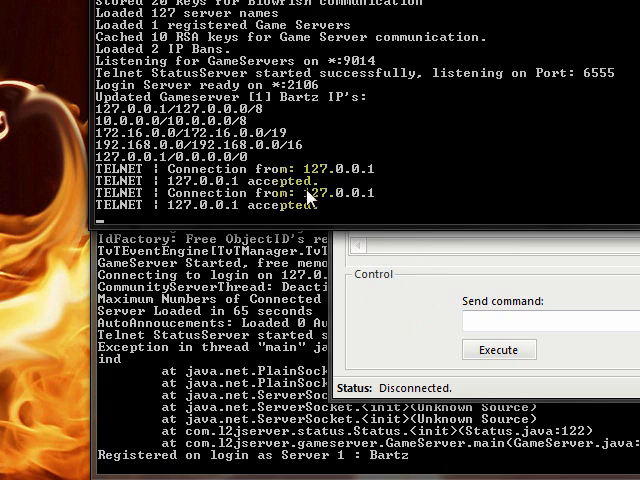
{"action": "mouse_move", "coordinate": [330, 182]}
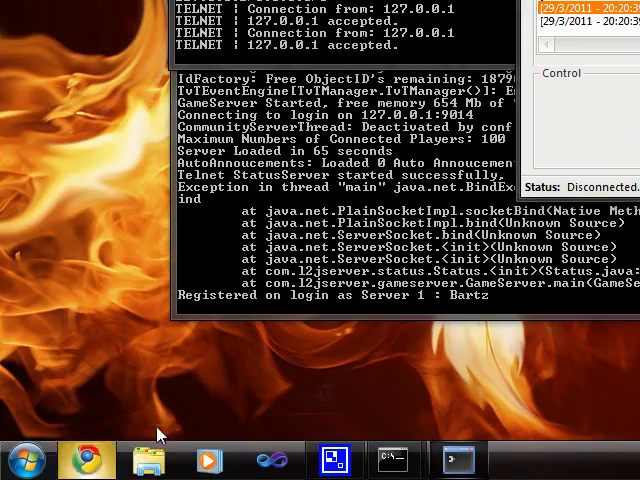
Step: Go to l2tadmin.blogspot.com in Chrome and scroll down the page
{"action": "left_click", "coordinate": [86, 459]}
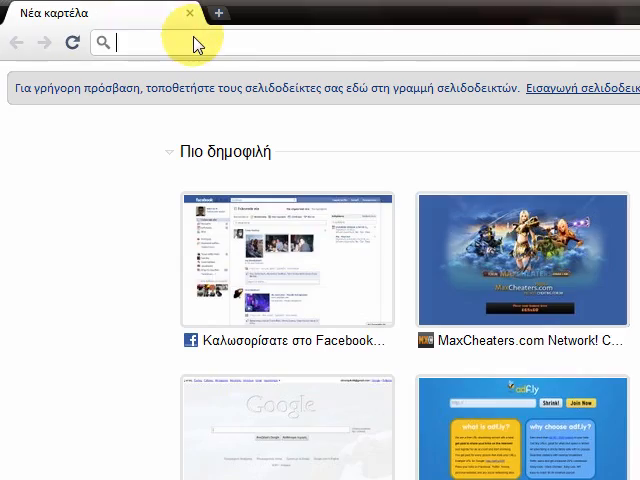
{"action": "type", "text": "l2tadmin.blogspot.com"}
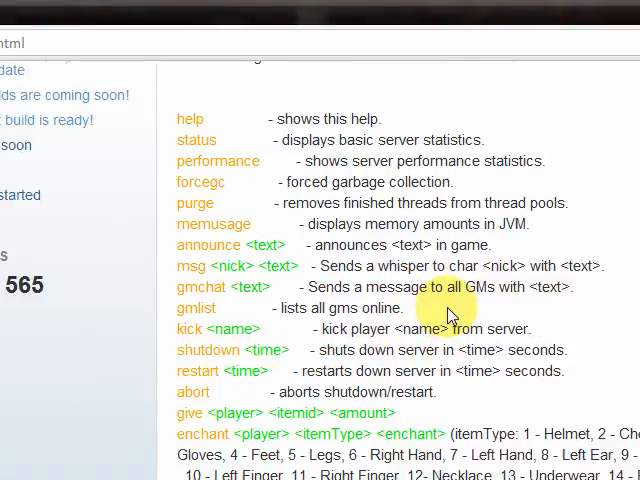
{"action": "scroll", "scroll_direction": "down", "scroll_amount": 3}
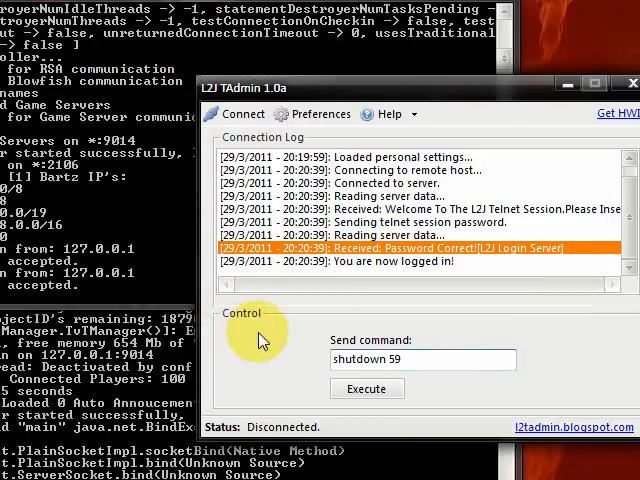
{"action": "mouse_move", "coordinate": [310, 350]}
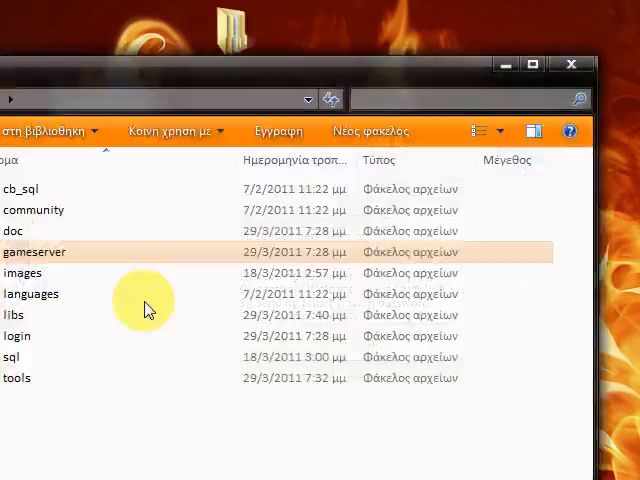
Step: Open the login folder and launch its L2JConfig tool
{"action": "double_click", "coordinate": [34, 251]}
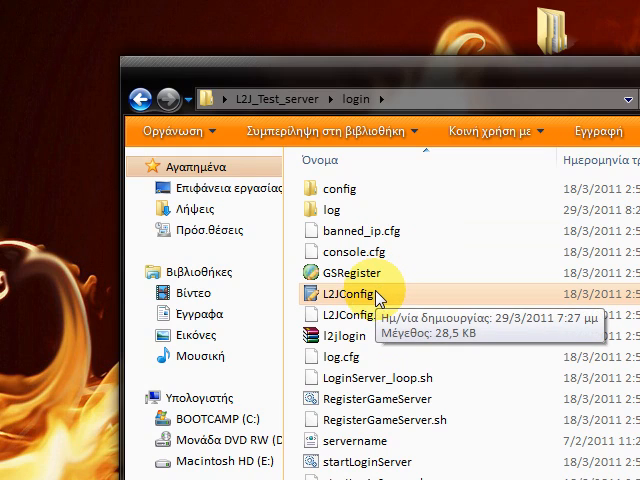
{"action": "double_click", "coordinate": [342, 293]}
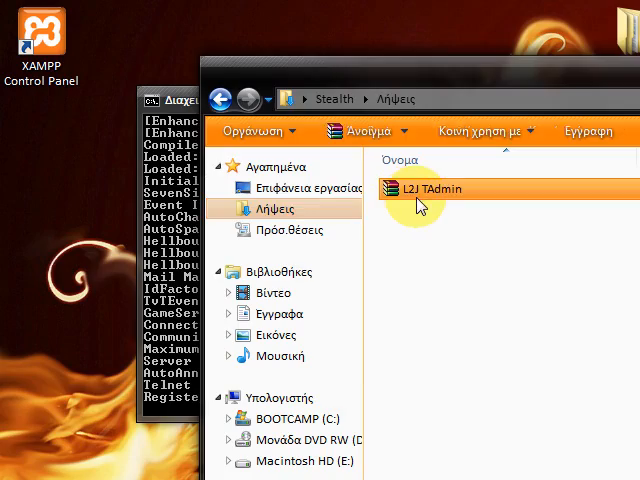
Step: Launch L2J TAdmin and connect to the L2J Game Server
{"action": "double_click", "coordinate": [427, 188]}
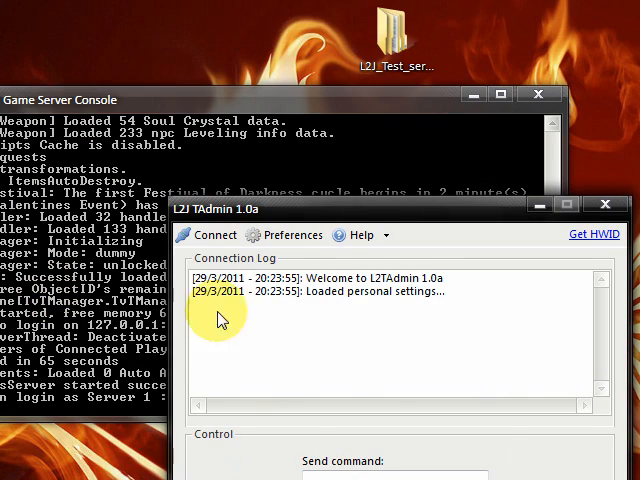
{"action": "left_click", "coordinate": [206, 235]}
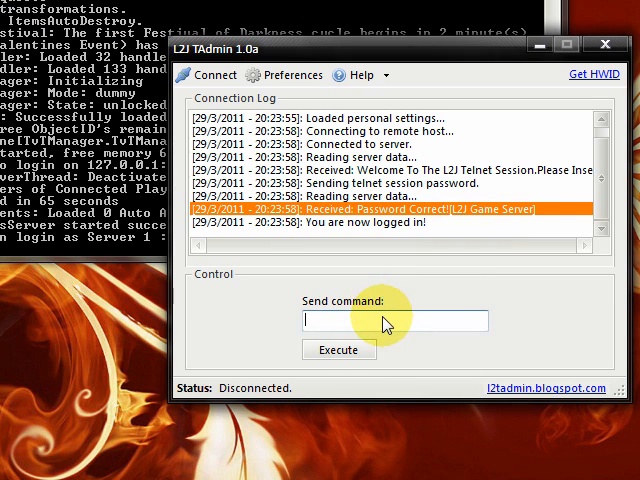
Step: Send the command 'shutdown 59' to schedule a 59-second server shutdown
{"action": "type", "text": "shutdown <time>"}
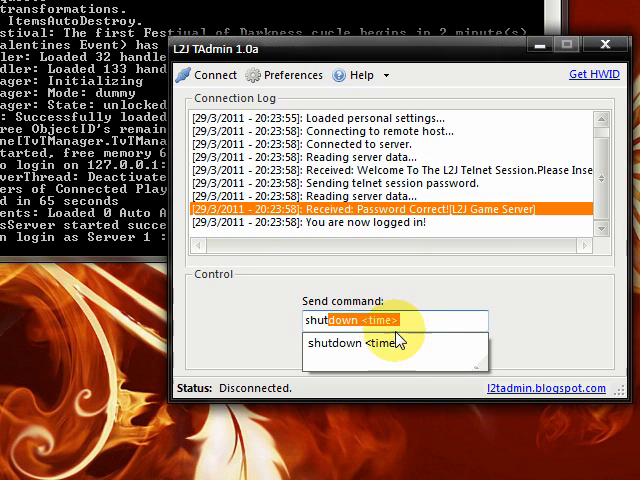
{"action": "left_click", "coordinate": [369, 348]}
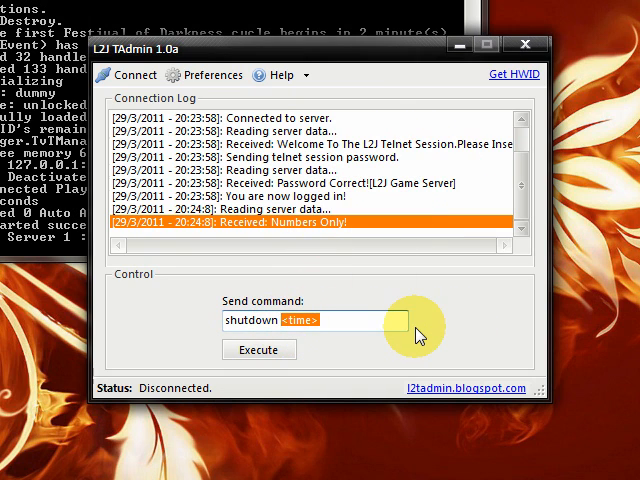
{"action": "type", "text": "59"}
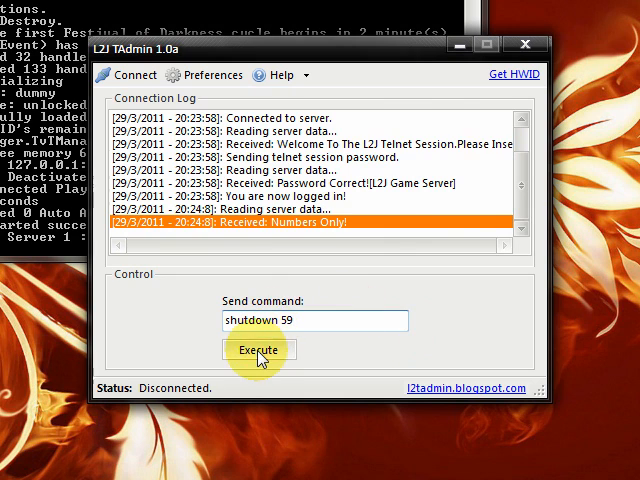
{"action": "left_click", "coordinate": [258, 350]}
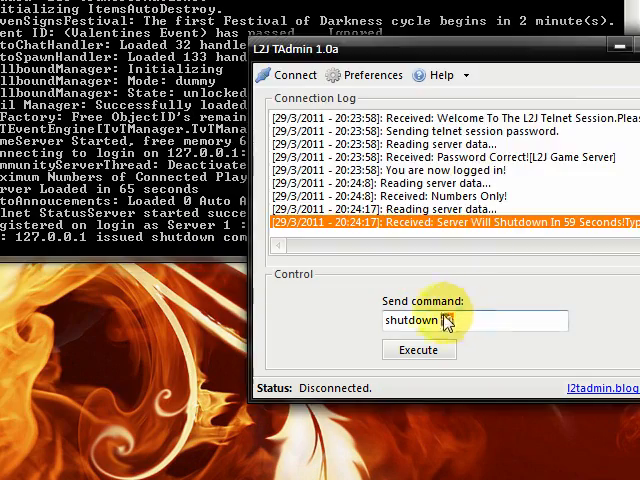
Step: Send 'abort' to cancel the pending shutdown and select the command text
{"action": "type", "text": "-a"}
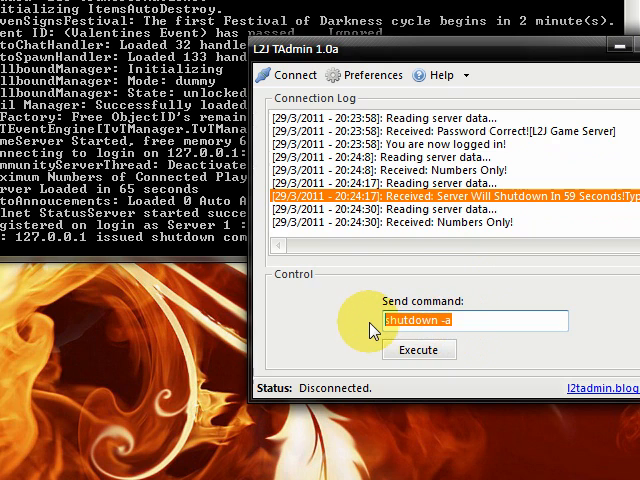
{"action": "type", "text": "abort"}
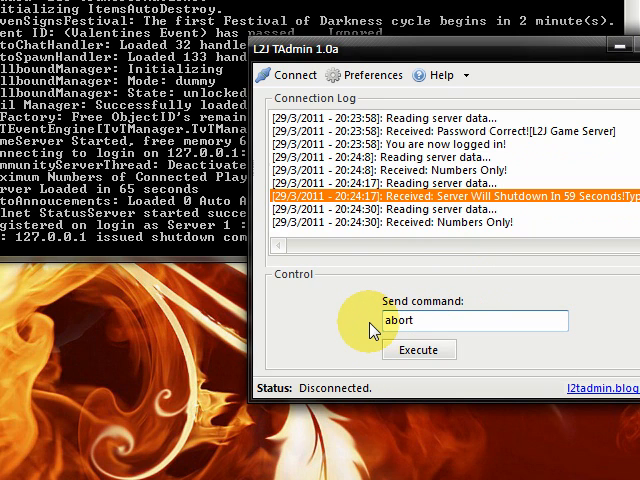
{"action": "left_click", "coordinate": [419, 349]}
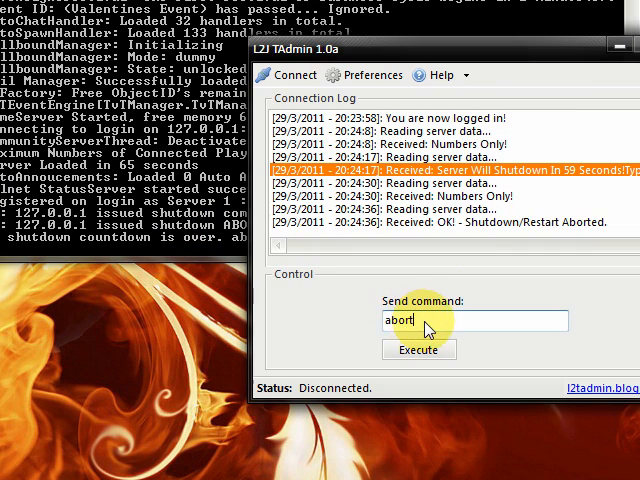
{"action": "double_click", "coordinate": [397, 320]}
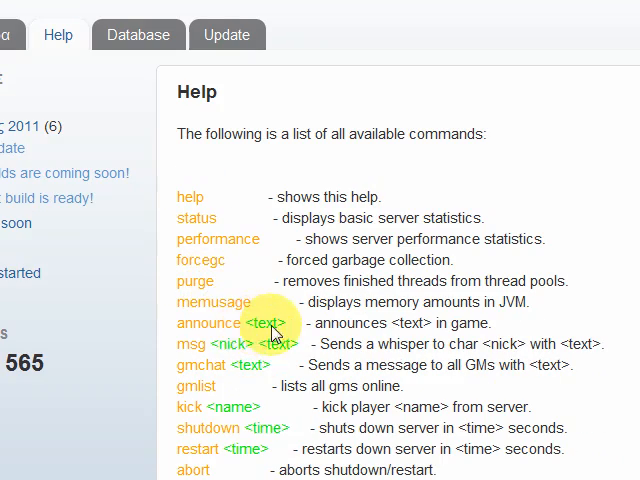
{"action": "left_click", "coordinate": [178, 349]}
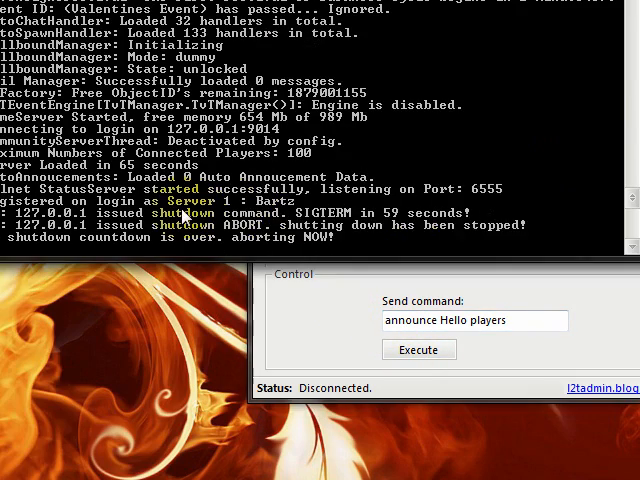
Step: Execute 'announce Hello players' and confirm 'Announcement Sent!' in the log
{"action": "left_click", "coordinate": [419, 349]}
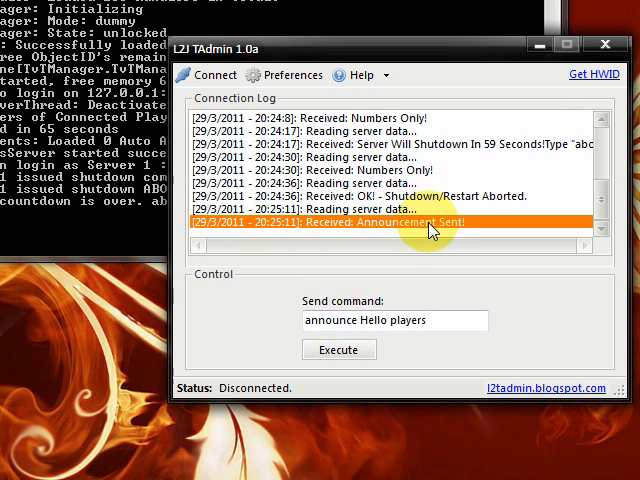
{"action": "mouse_move", "coordinate": [285, 350]}
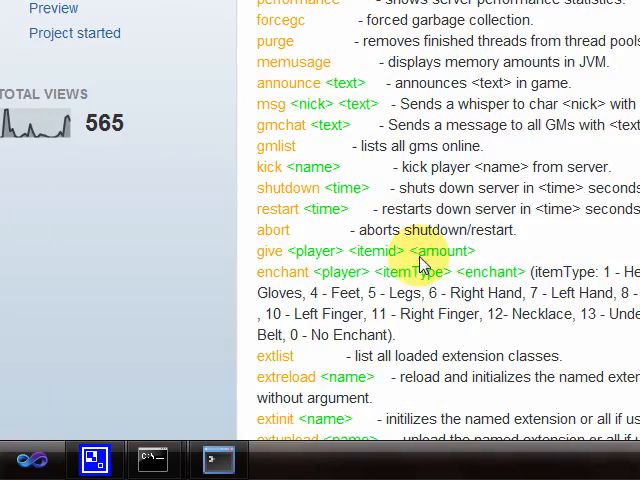
Step: Scroll the Chrome help page down to the quit command at the list's end
{"action": "scroll", "scroll_direction": "down", "scroll_amount": 3}
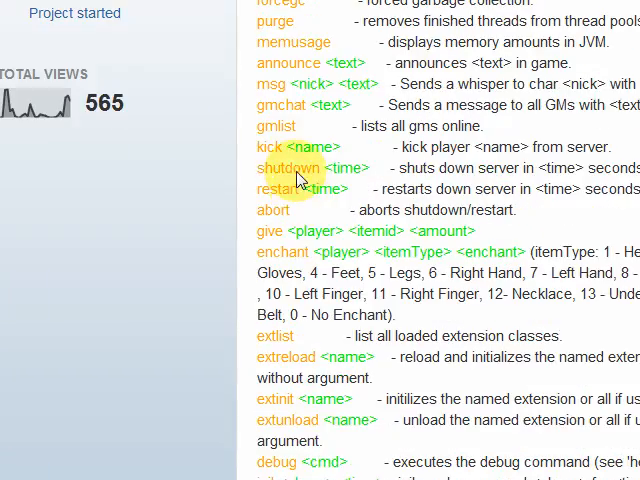
{"action": "scroll", "scroll_direction": "down", "scroll_amount": 3}
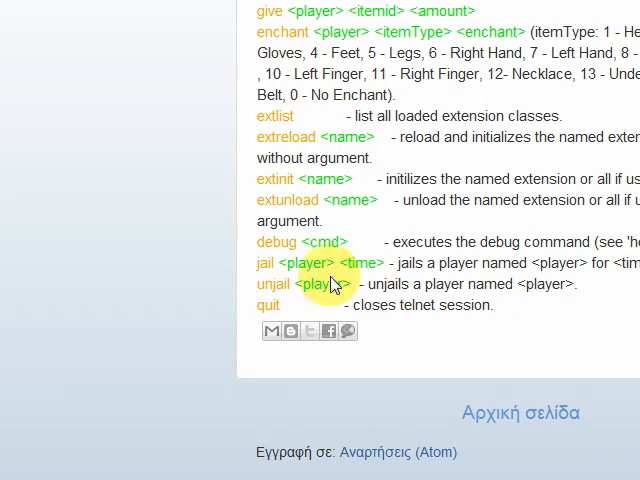
{"action": "scroll", "scroll_direction": "up", "scroll_amount": 3}
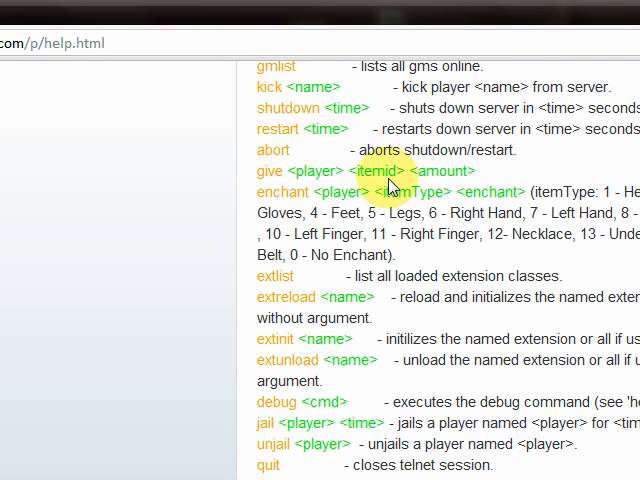
{"action": "scroll", "scroll_direction": "down", "scroll_amount": 3}
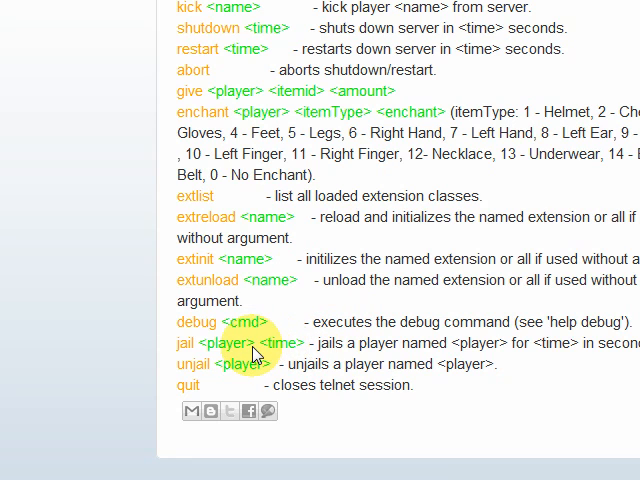